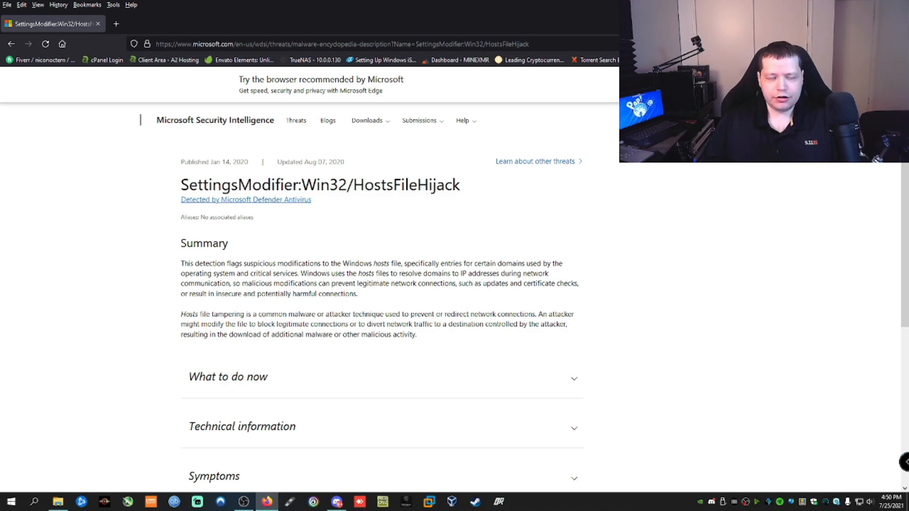
{"action": "mouse_move", "coordinate": [723, 358]}
{"action": "type", "text": "notepad.exe"}
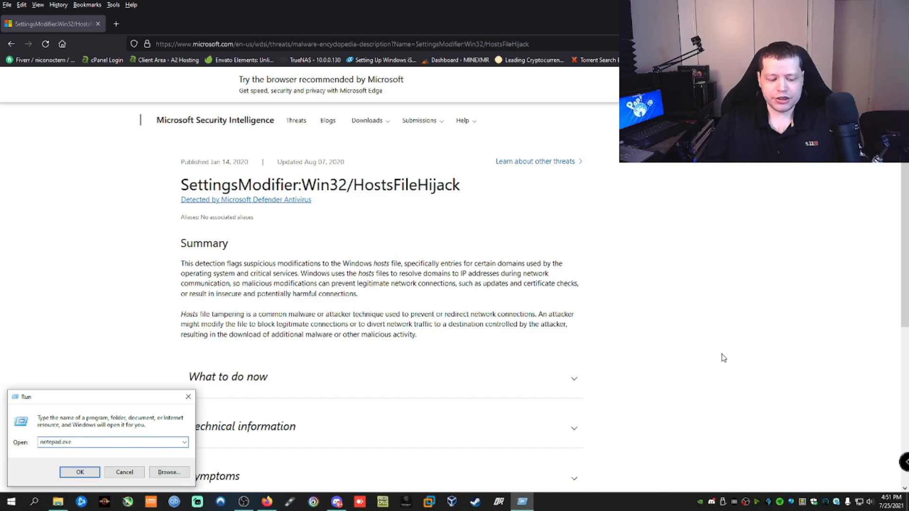
Run notepad.exe from the Windows Run dialog to launch a blank Notepad window.
{"action": "left_click", "coordinate": [113, 441]}
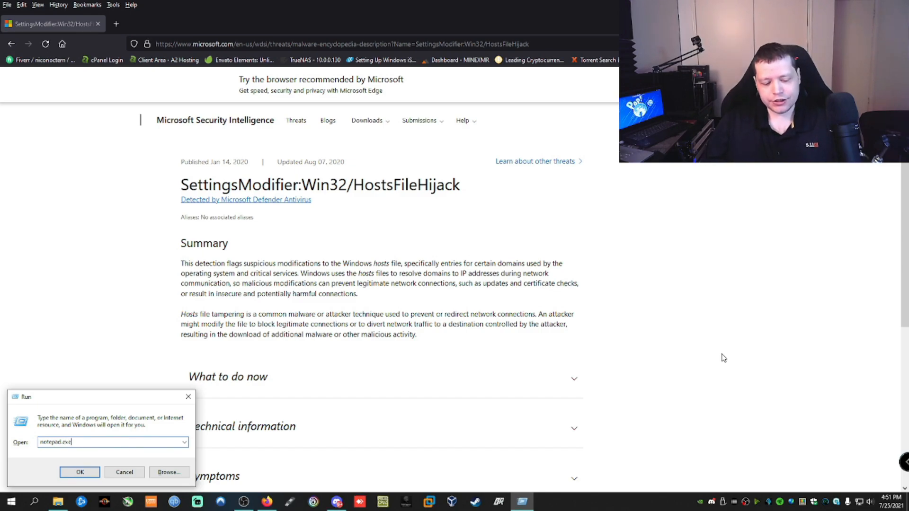
{"action": "left_click", "coordinate": [79, 472]}
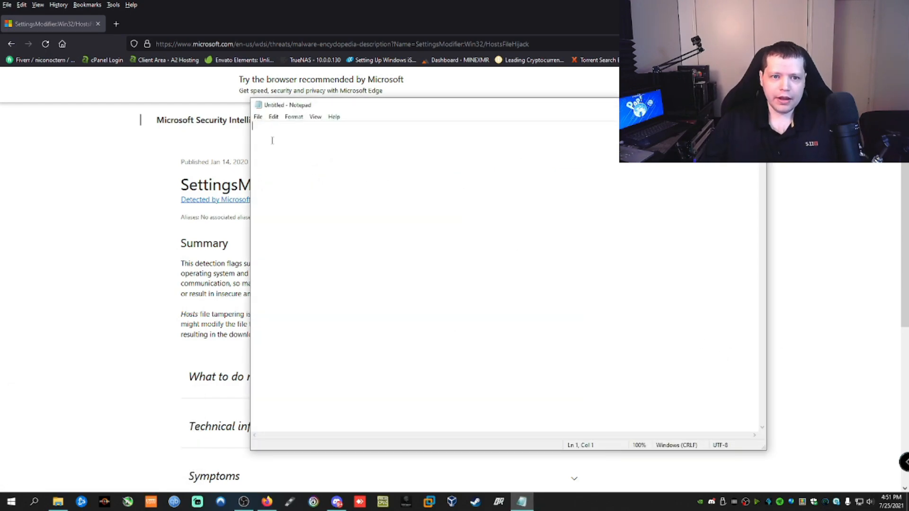
Browse the Open dialog into System32\drivers\etc and expand the file type list.
{"action": "left_click", "coordinate": [257, 117]}
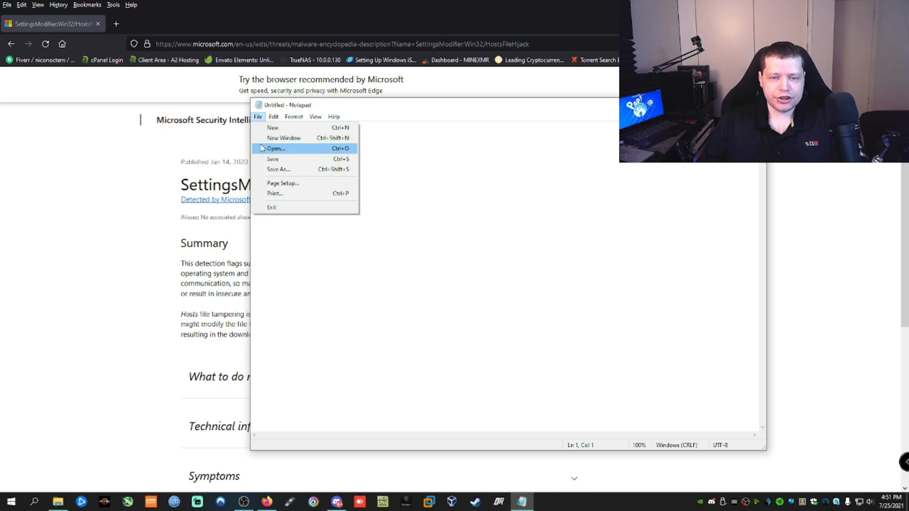
{"action": "mouse_move", "coordinate": [284, 151]}
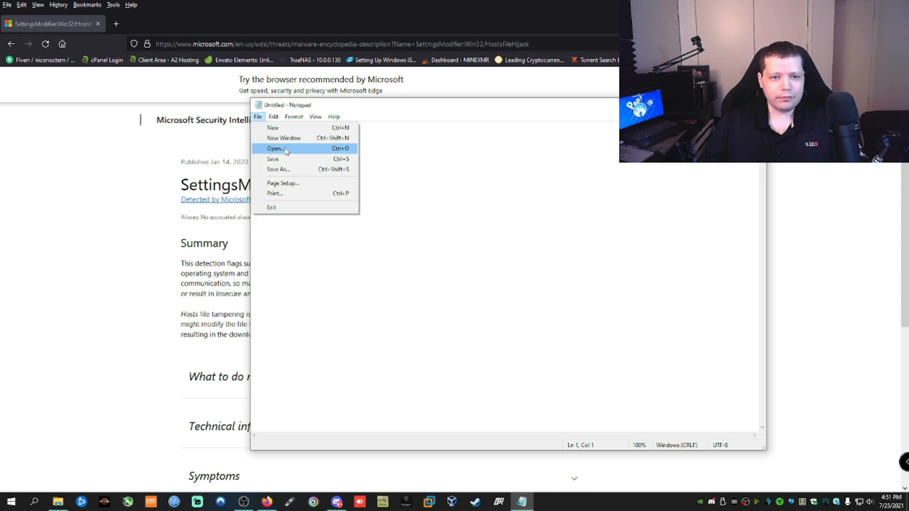
{"action": "left_click", "coordinate": [276, 148]}
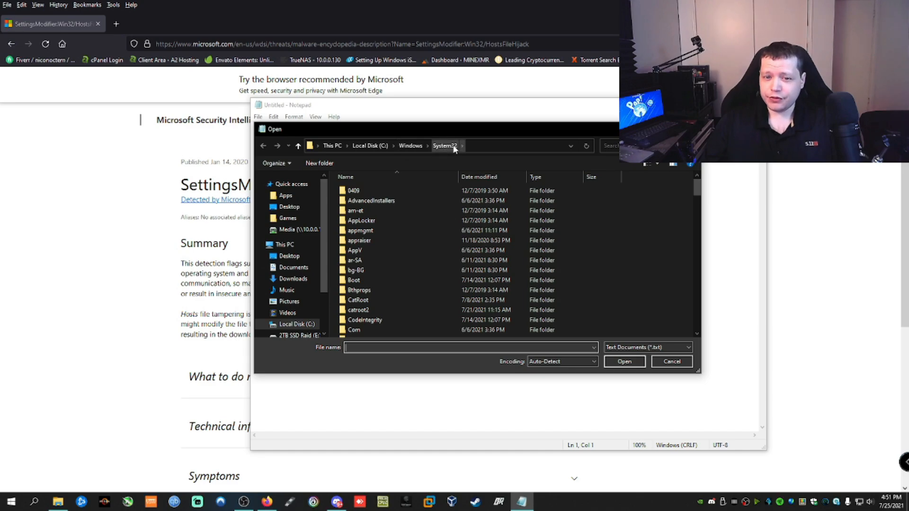
{"action": "scroll", "scroll_direction": "down", "scroll_amount": 3}
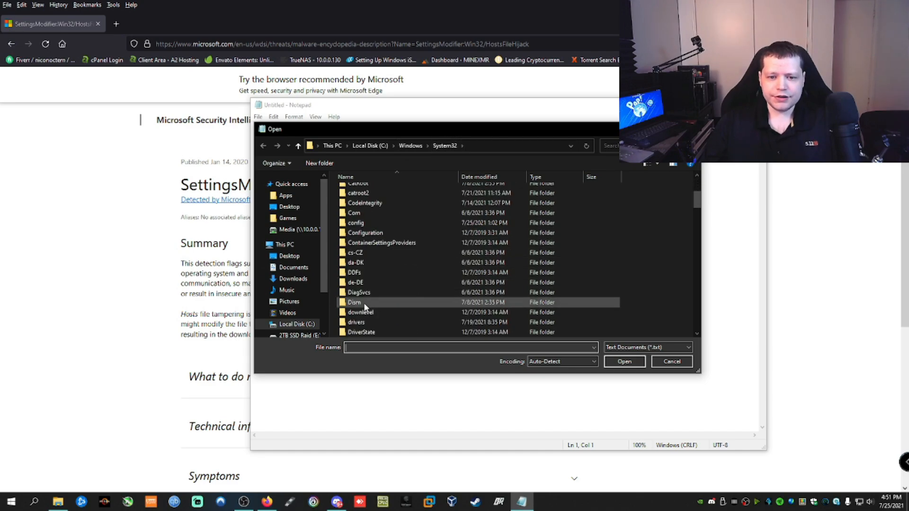
{"action": "double_click", "coordinate": [356, 322]}
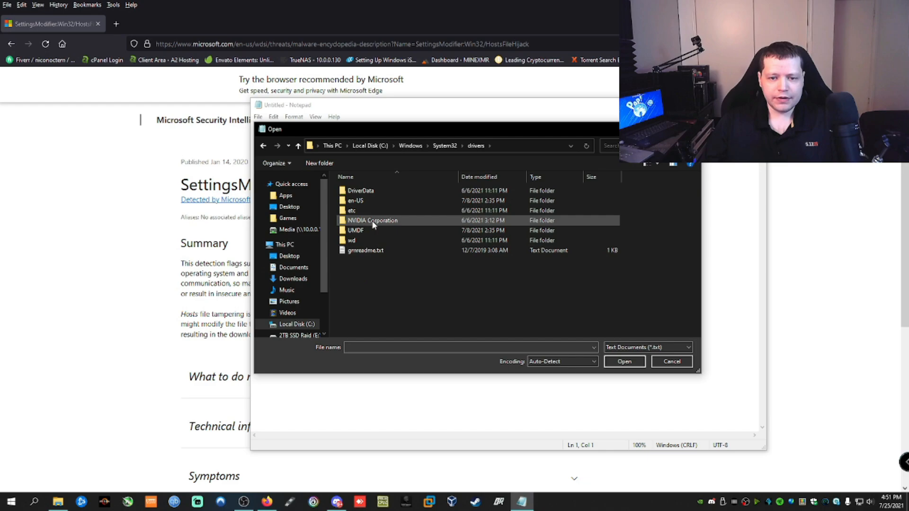
{"action": "double_click", "coordinate": [352, 210]}
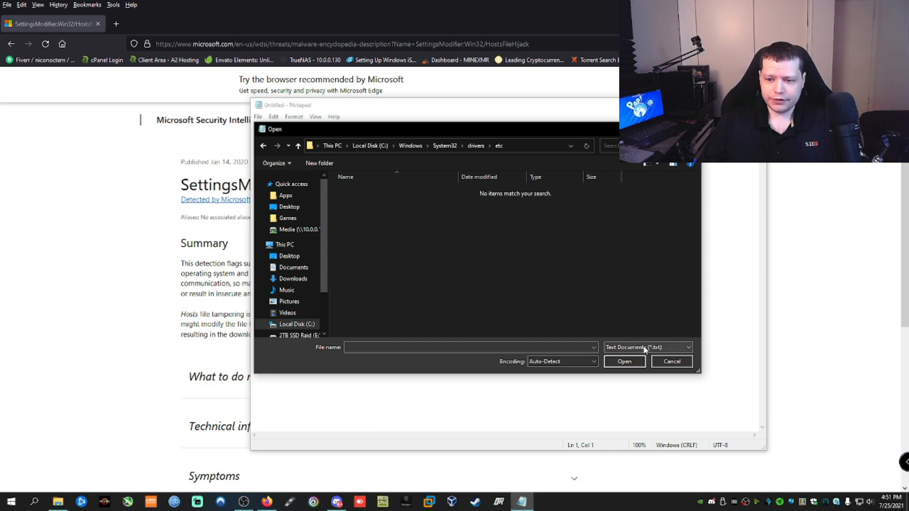
{"action": "left_click", "coordinate": [646, 348]}
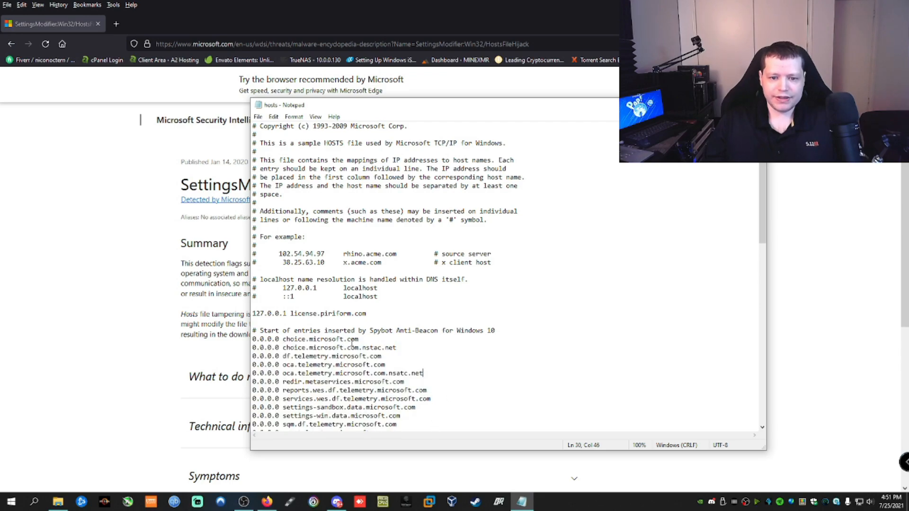
Scroll down and back through the hosts file's Spybot Anti-Beacon telemetry block entries.
{"action": "scroll", "scroll_direction": "down", "scroll_amount": 3}
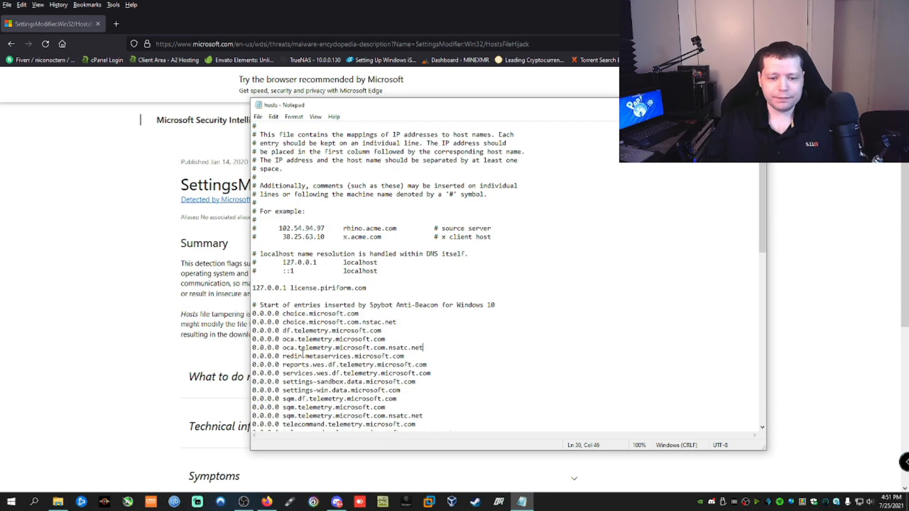
{"action": "scroll", "scroll_direction": "down", "scroll_amount": 3}
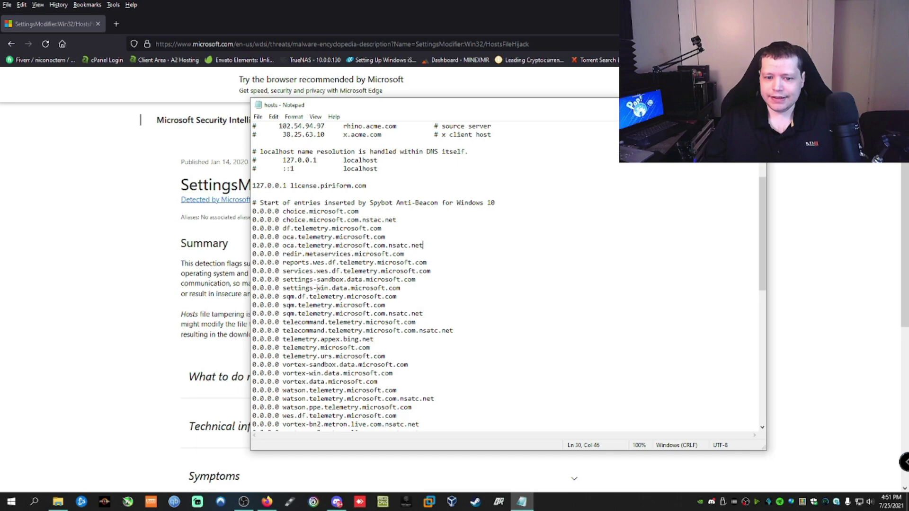
{"action": "scroll", "scroll_direction": "up", "scroll_amount": 3}
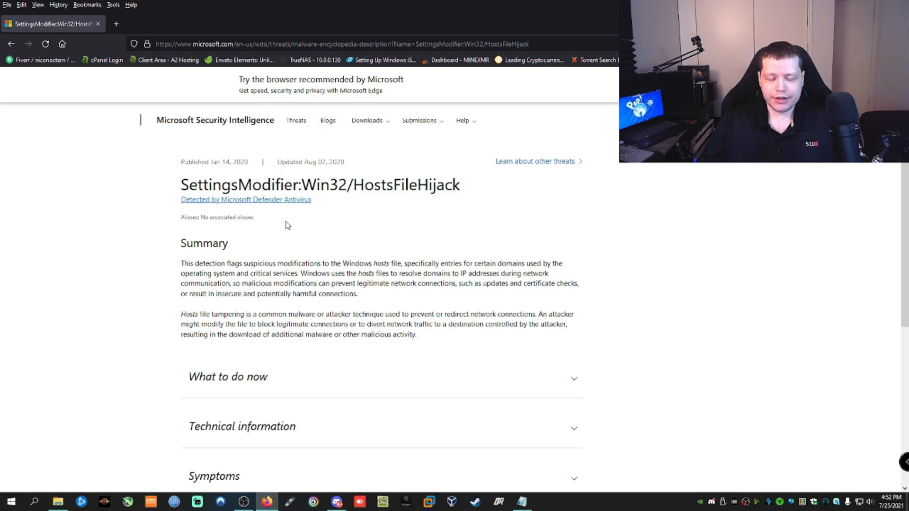
Restore the hosts file window and review its 0.0.0.0 entries, returning to the top.
{"action": "left_click", "coordinate": [521, 501]}
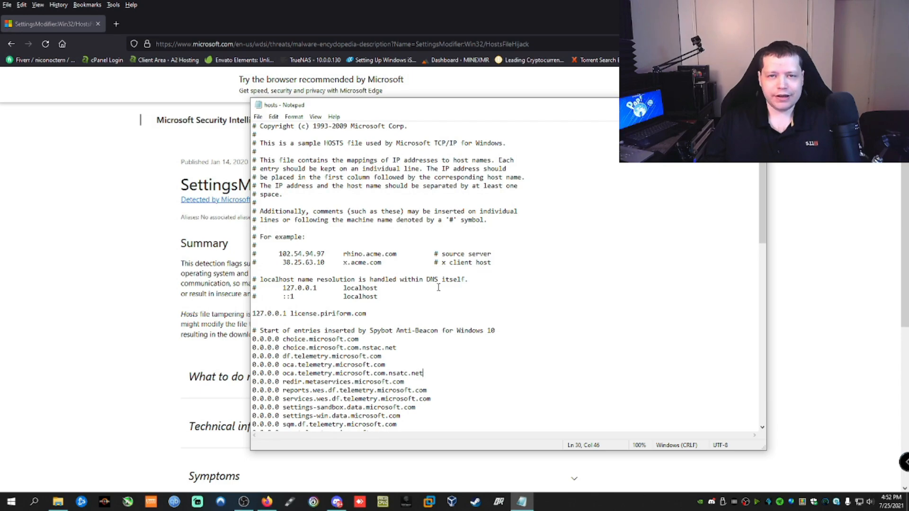
{"action": "scroll", "scroll_direction": "down", "scroll_amount": 3}
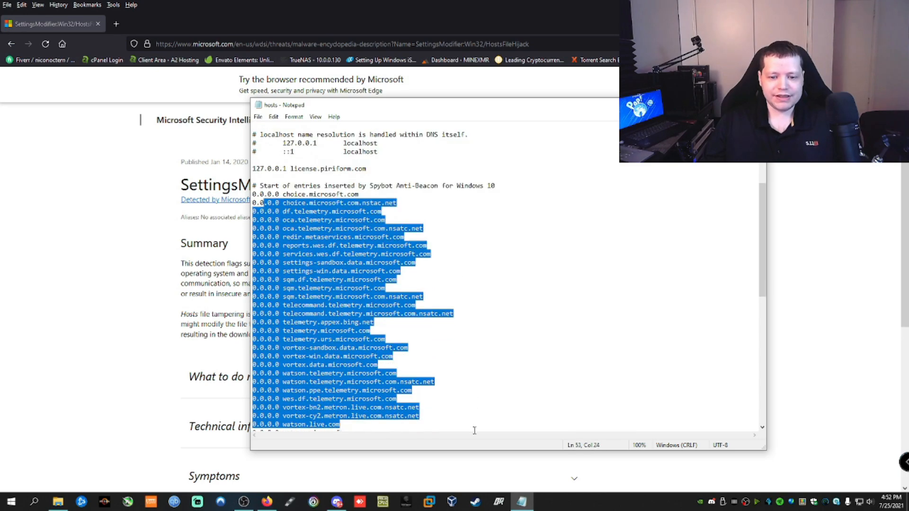
{"action": "scroll", "scroll_direction": "down", "scroll_amount": 3}
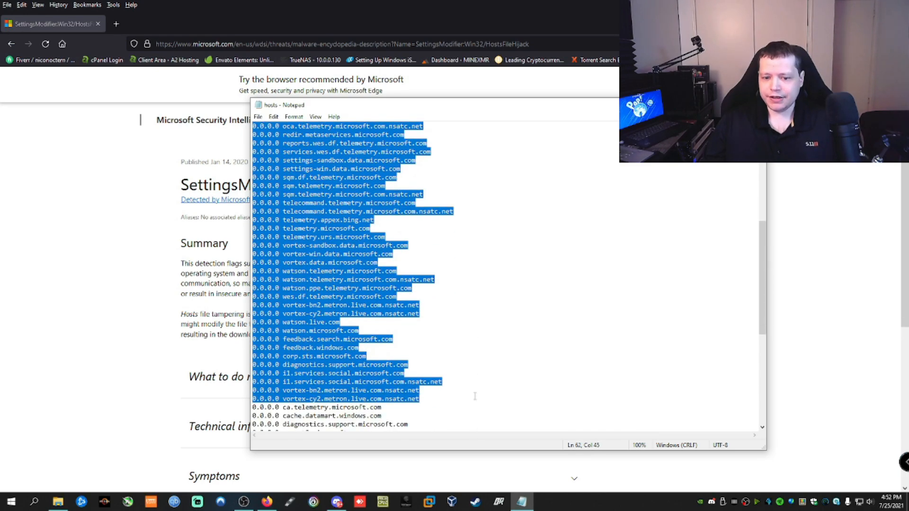
{"action": "scroll", "scroll_direction": "up", "scroll_amount": 3}
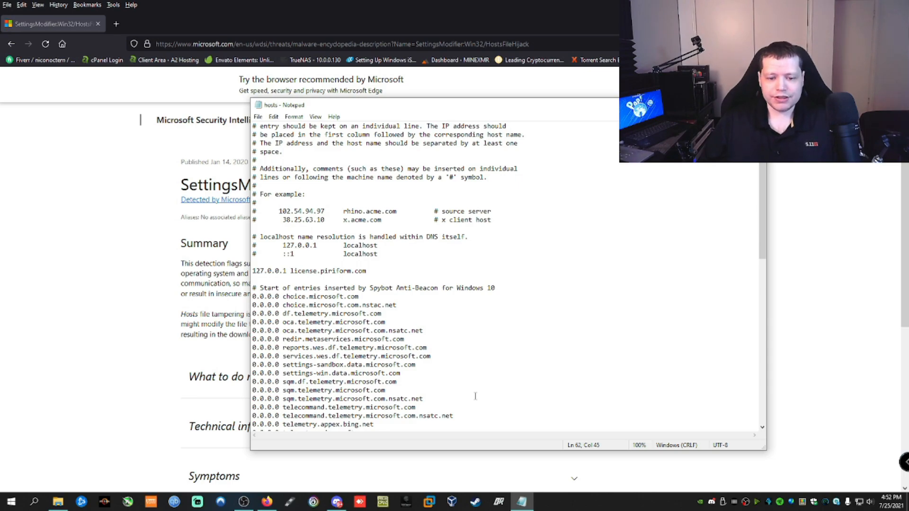
{"action": "mouse_move", "coordinate": [370, 273]}
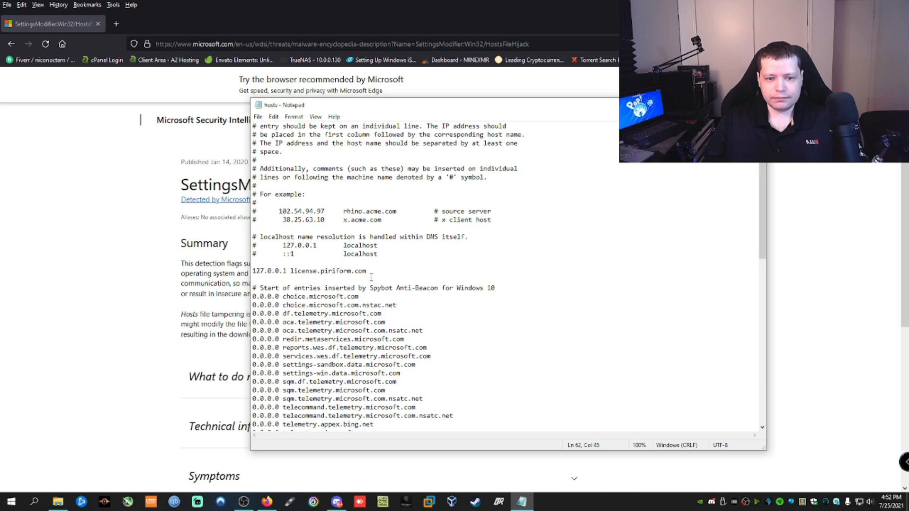
{"action": "scroll", "scroll_direction": "up", "scroll_amount": 3}
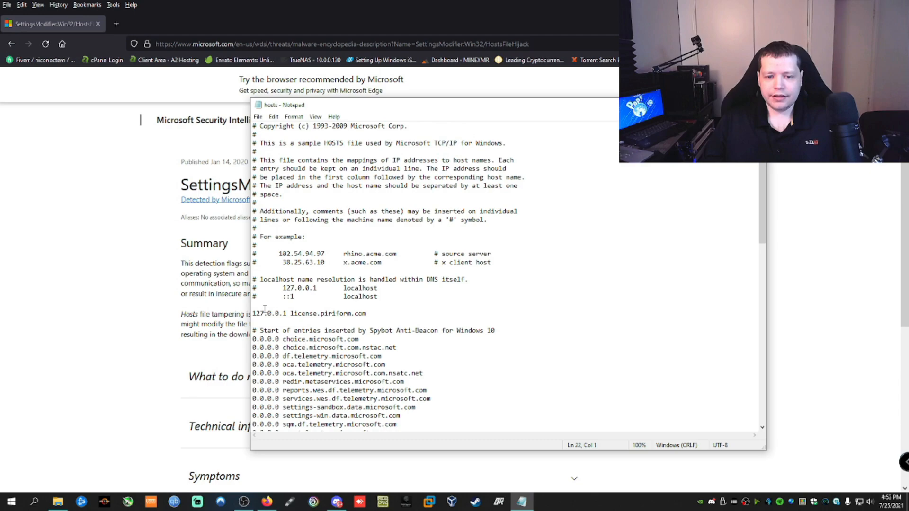
{"action": "key", "text": "ctrl+a"}
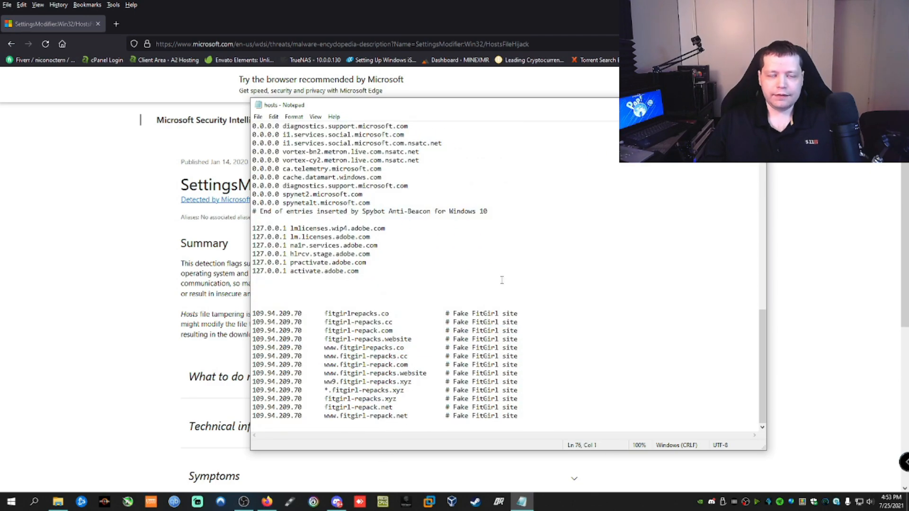
{"action": "scroll", "scroll_direction": "up", "scroll_amount": 3}
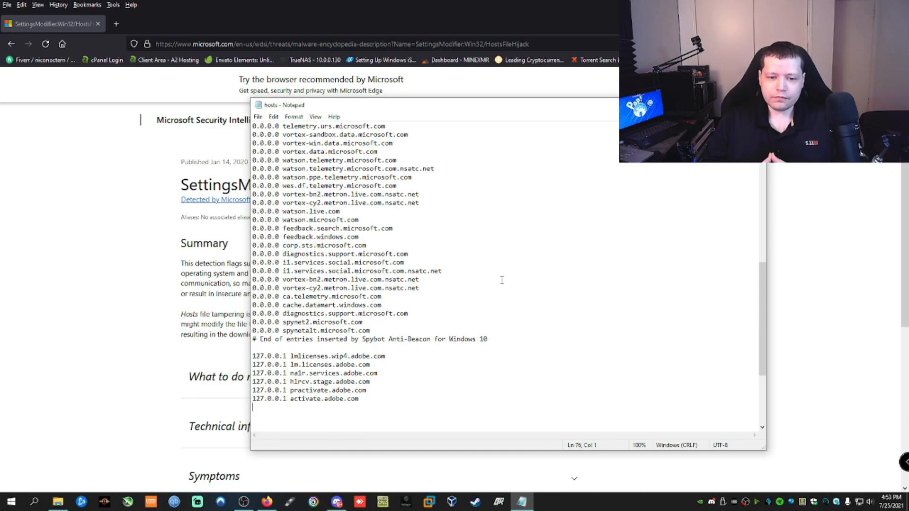
{"action": "scroll", "scroll_direction": "down", "scroll_amount": 3}
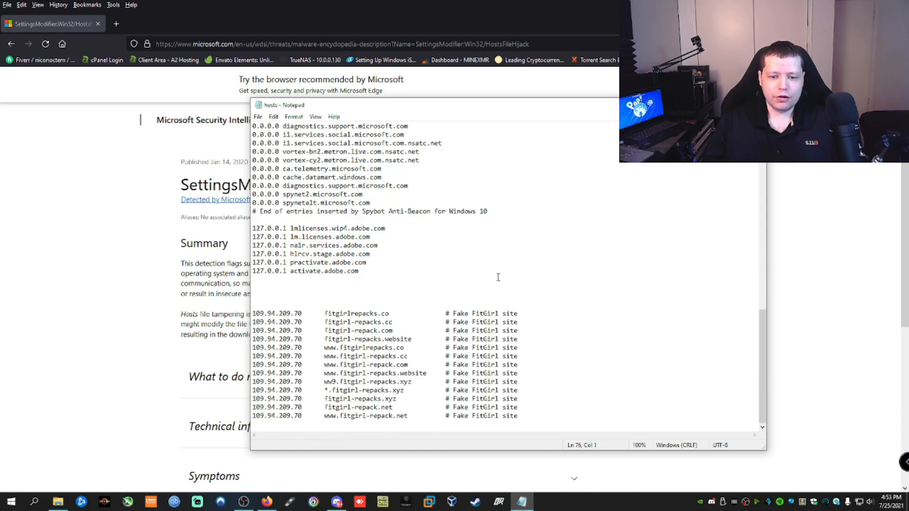
{"action": "scroll", "scroll_direction": "up", "scroll_amount": 3}
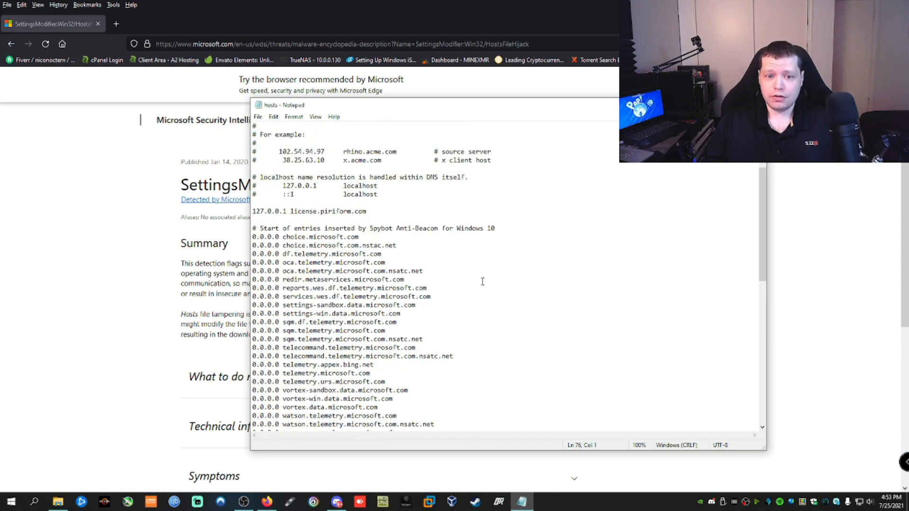
{"action": "scroll", "scroll_direction": "up", "scroll_amount": 3}
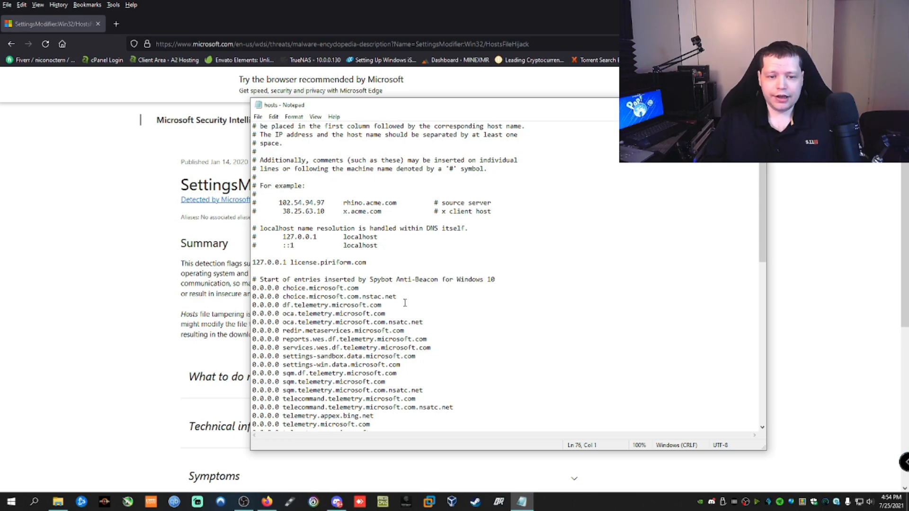
{"action": "scroll", "scroll_direction": "down", "scroll_amount": 3}
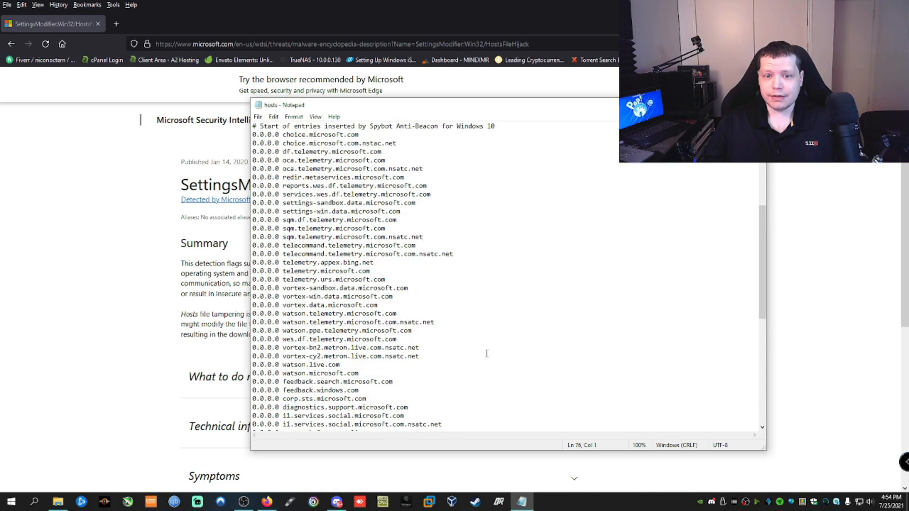
{"action": "scroll", "scroll_direction": "up", "scroll_amount": 3}
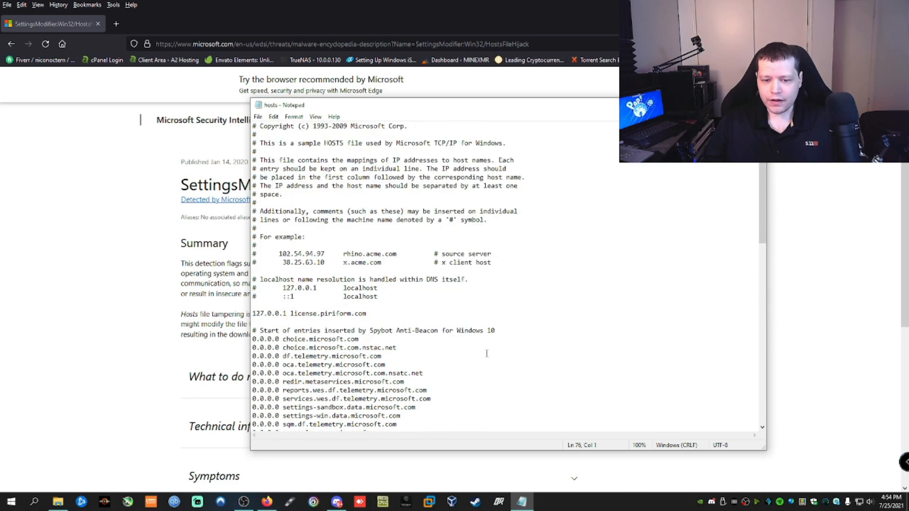
{"action": "scroll", "scroll_direction": "down", "scroll_amount": 3}
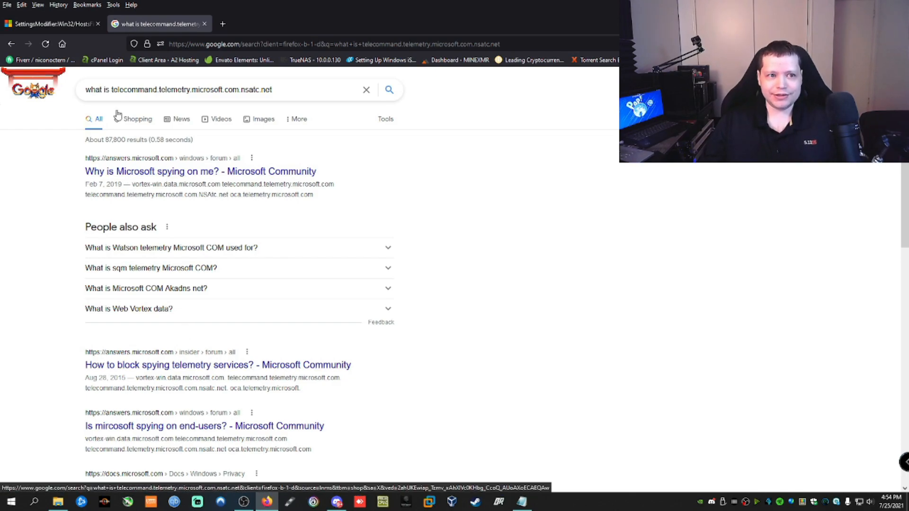
Scroll the telecommand.telemetry search results, then bring Notepad's hosts file forward.
{"action": "scroll", "scroll_direction": "down", "scroll_amount": 3}
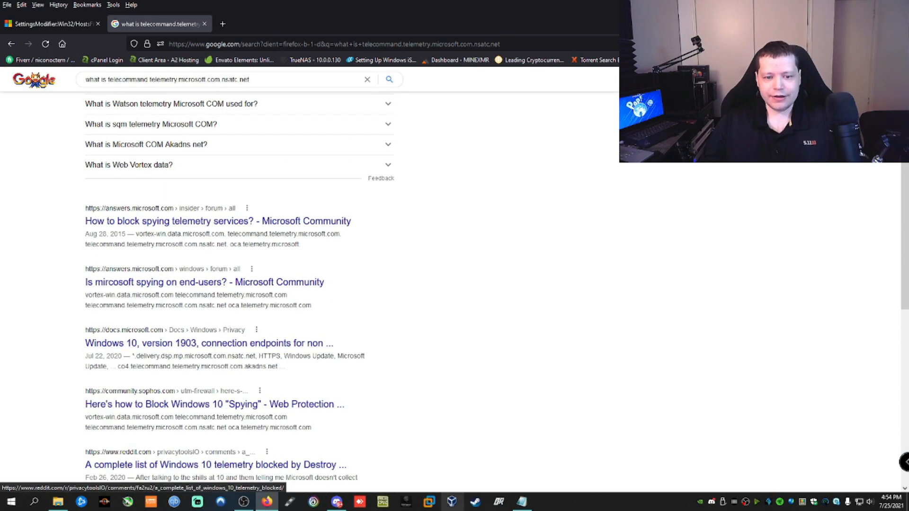
{"action": "left_click", "coordinate": [521, 502]}
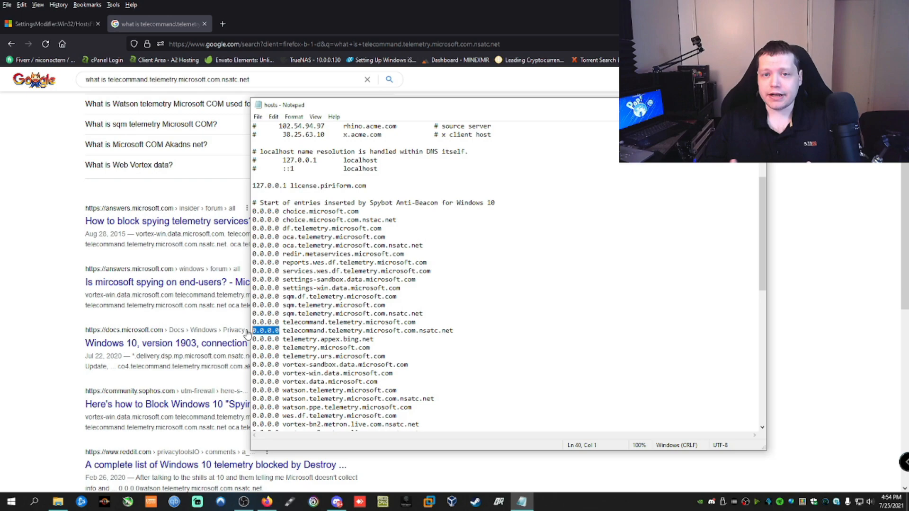
Scroll up to the 127.0.0.1 license.piriform.com entry and highlight it.
{"action": "left_click", "coordinate": [520, 343]}
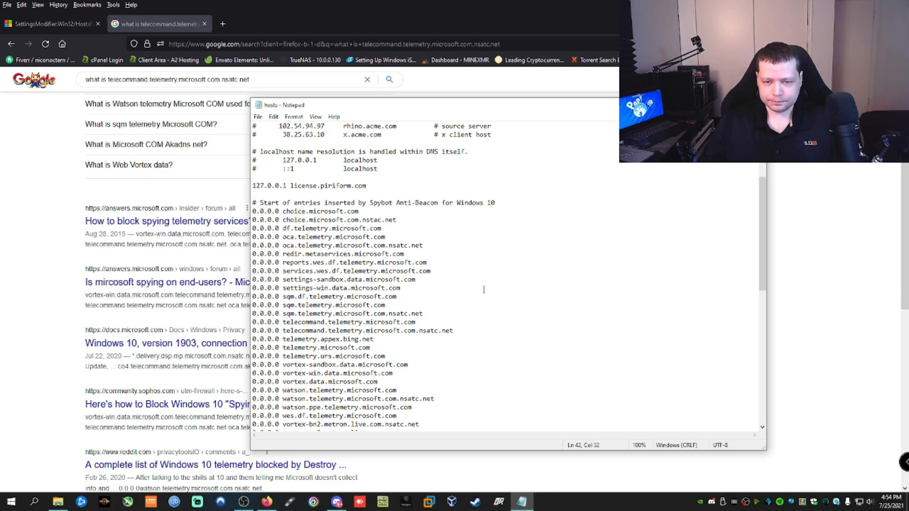
{"action": "mouse_move", "coordinate": [475, 226]}
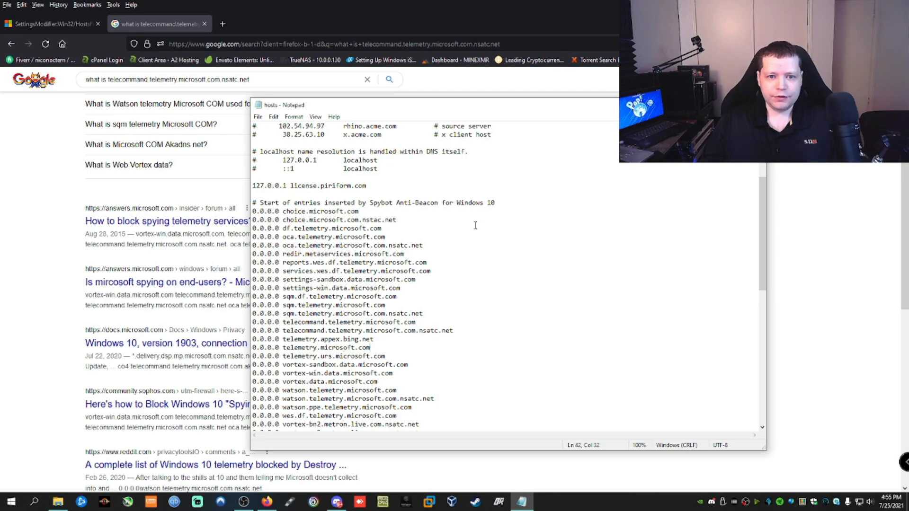
{"action": "scroll", "scroll_direction": "up", "scroll_amount": 3}
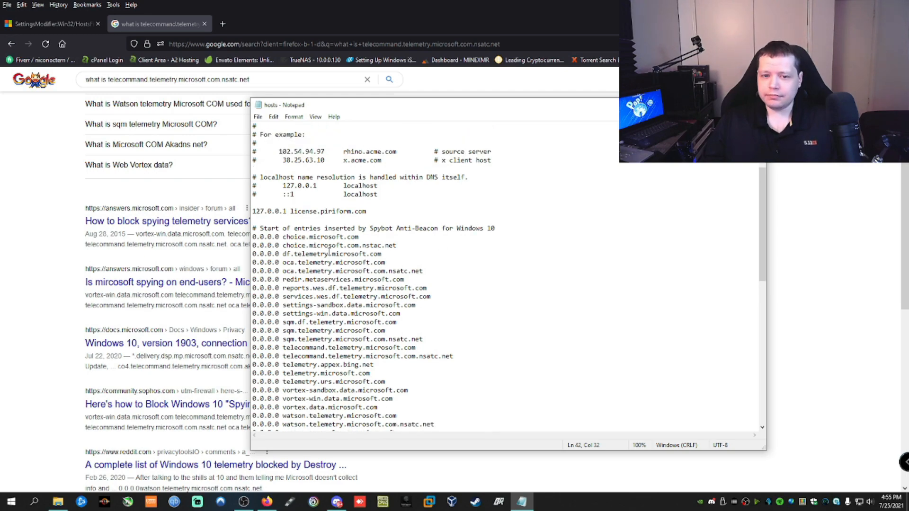
{"action": "scroll", "scroll_direction": "up", "scroll_amount": 3}
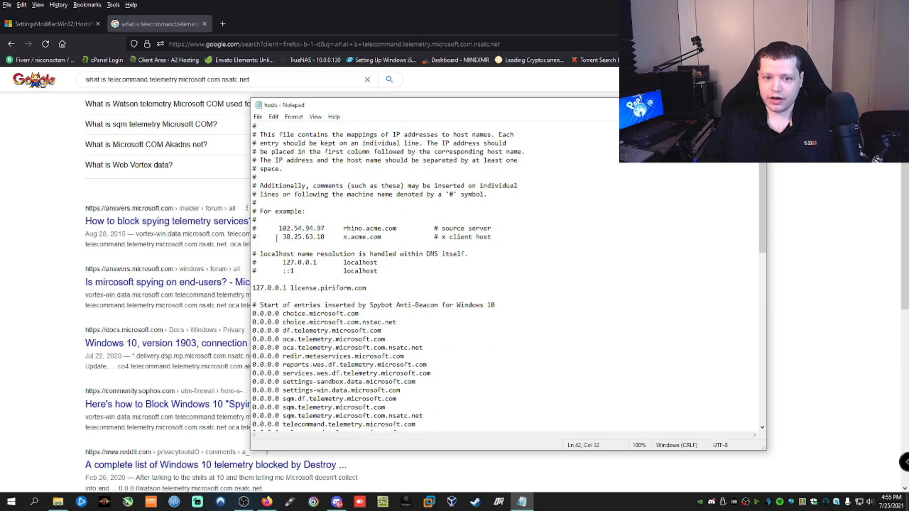
{"action": "triple_click", "coordinate": [310, 289]}
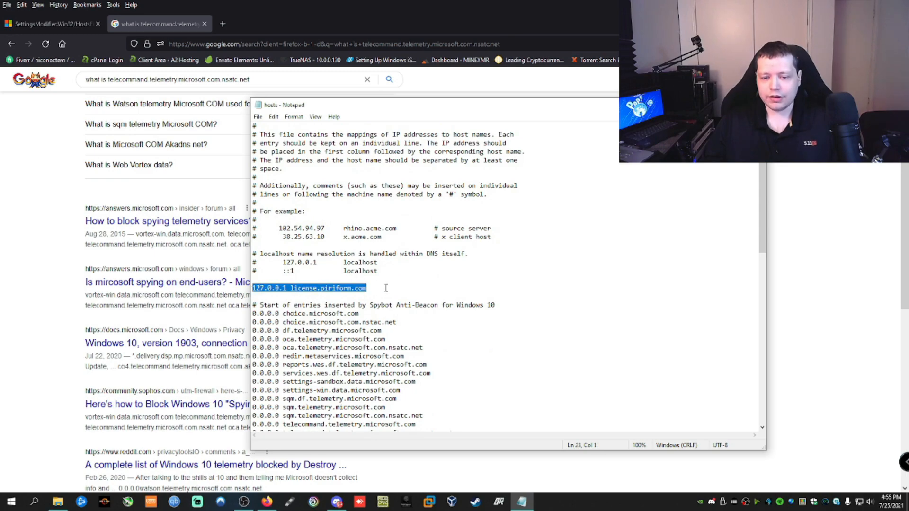
{"action": "left_click", "coordinate": [367, 288]}
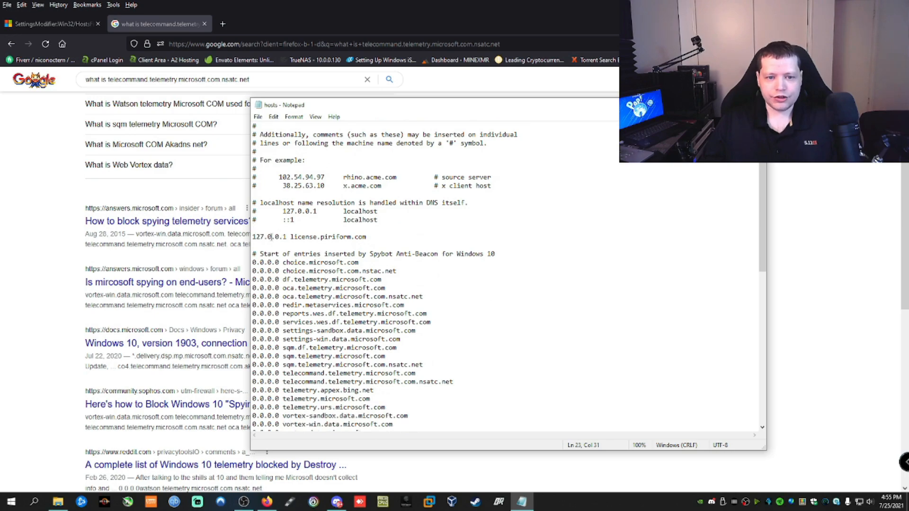
{"action": "double_click", "coordinate": [269, 237]}
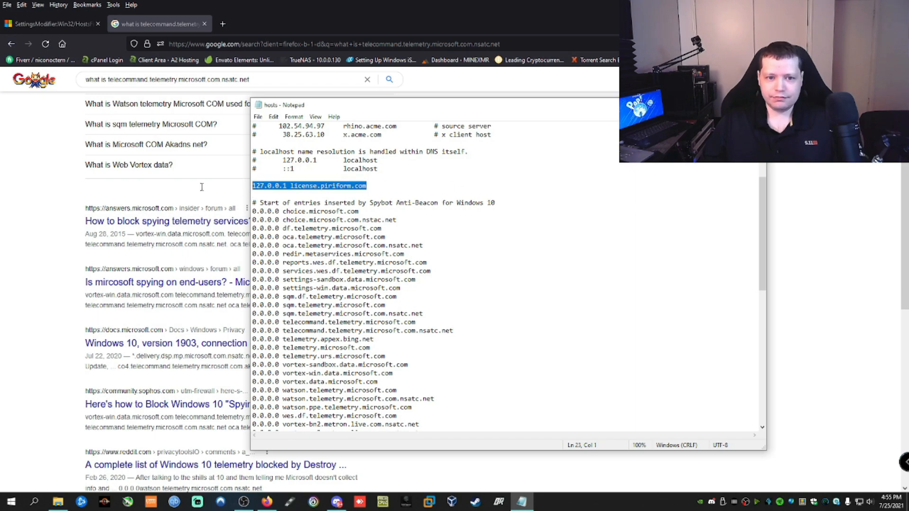
{"action": "left_click", "coordinate": [257, 117]}
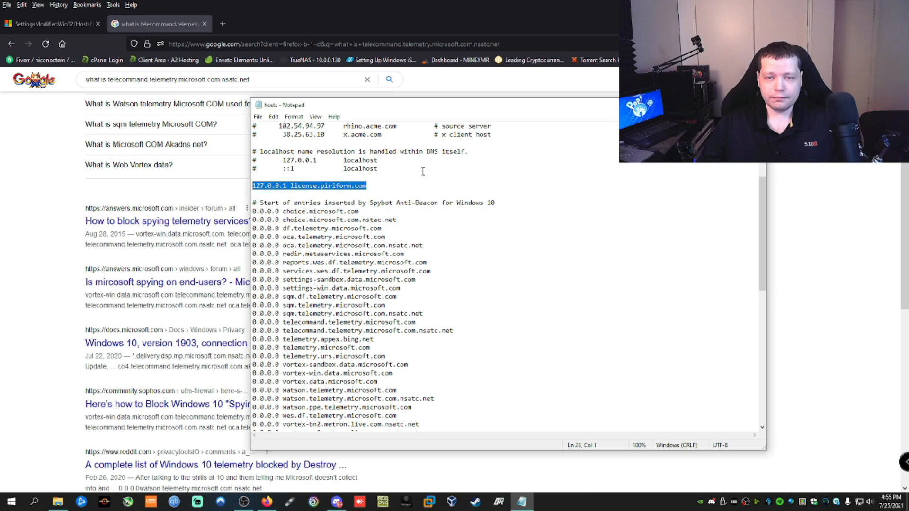
{"action": "mouse_move", "coordinate": [424, 226]}
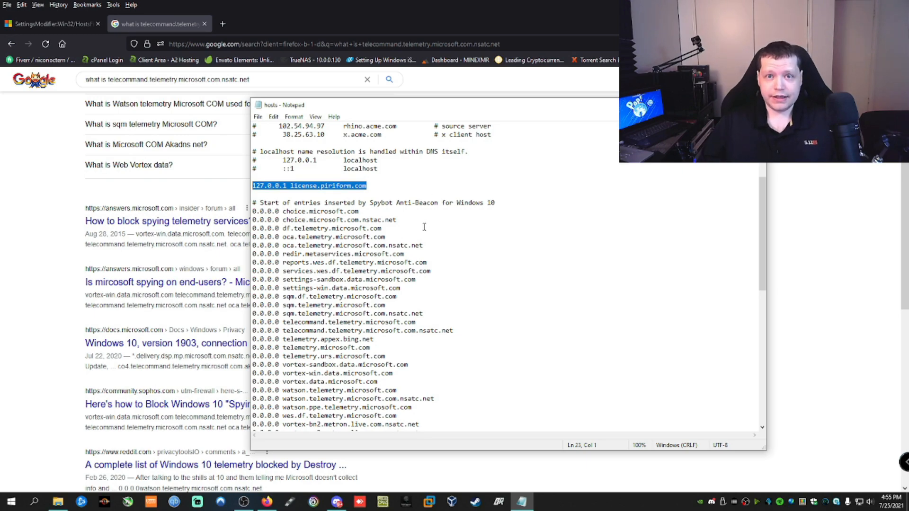
{"action": "mouse_move", "coordinate": [621, 437]}
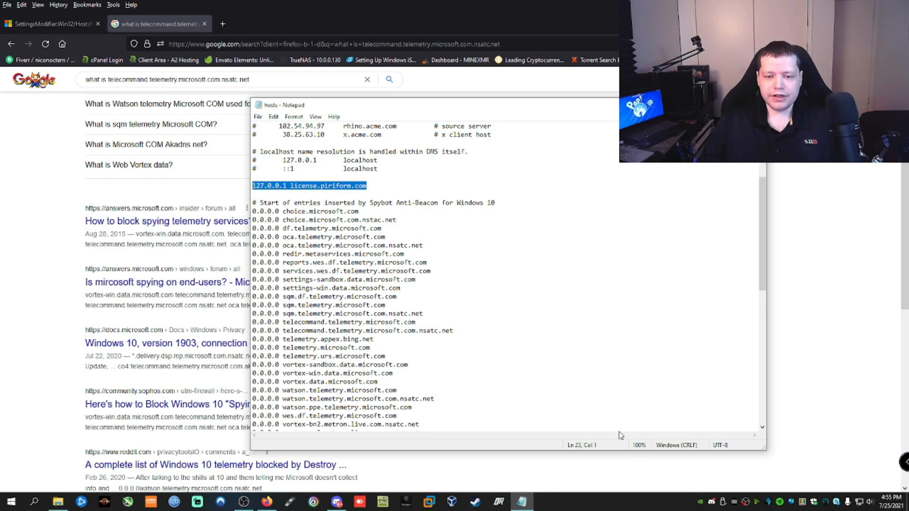
{"action": "mouse_move", "coordinate": [473, 380]}
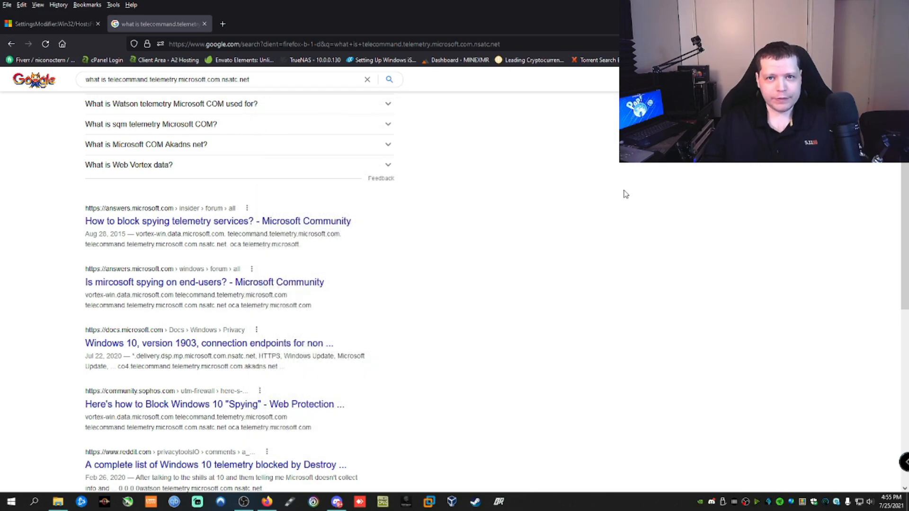
{"action": "mouse_move", "coordinate": [498, 221]}
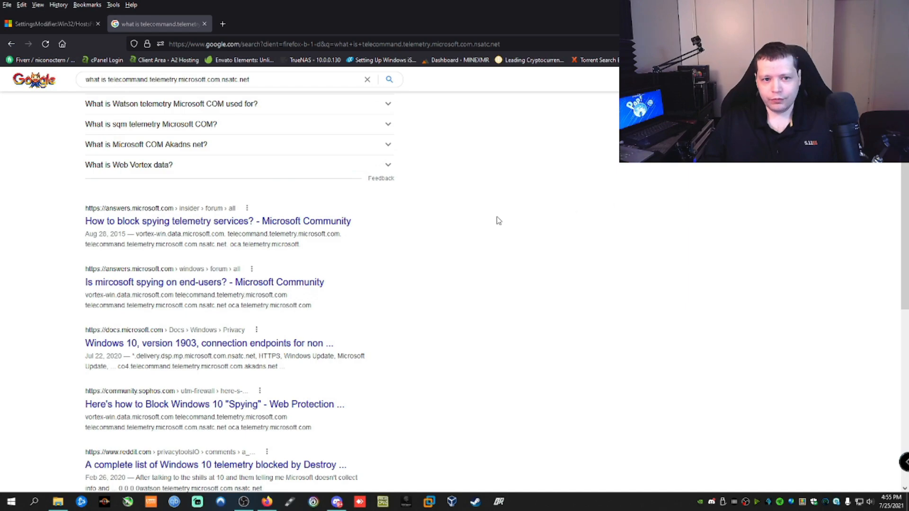
Switch to the SettingsModifier:Win32/HostsFileHijack tab in Firefox.
{"action": "left_click", "coordinate": [49, 23]}
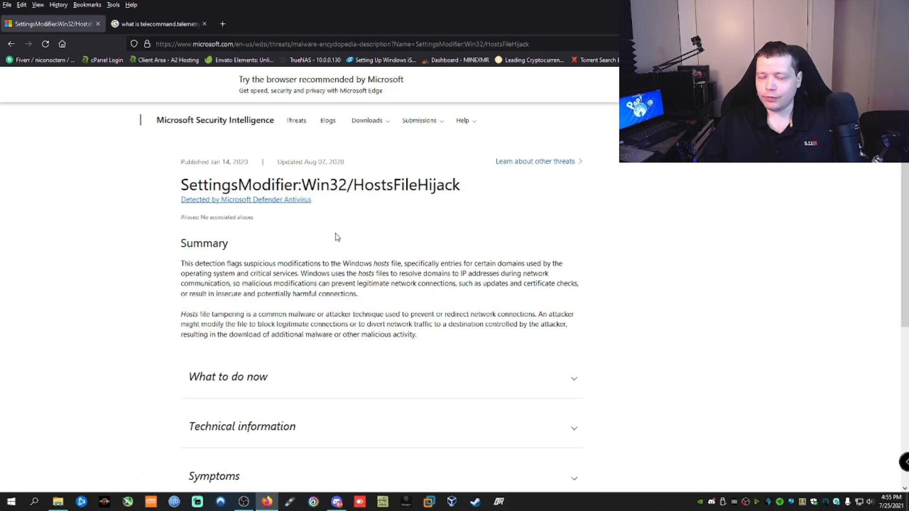
{"action": "mouse_move", "coordinate": [415, 237]}
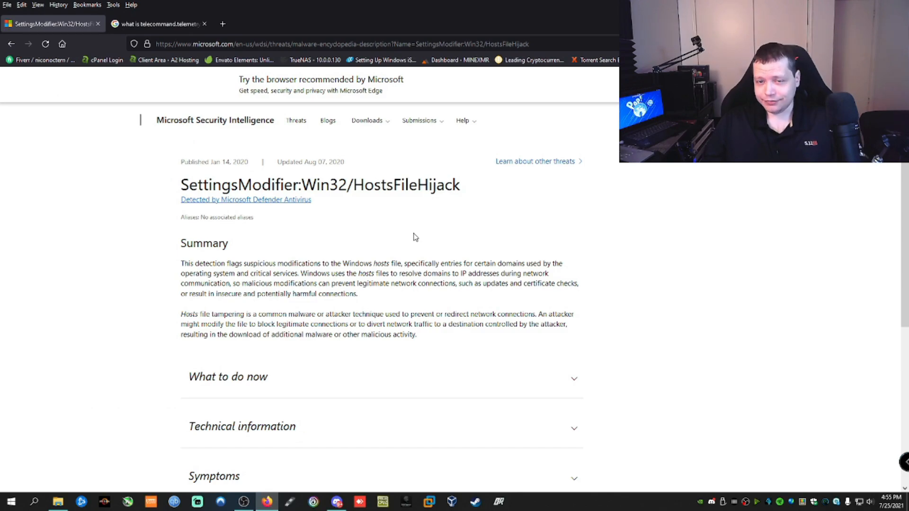
{"action": "mouse_move", "coordinate": [407, 256]}
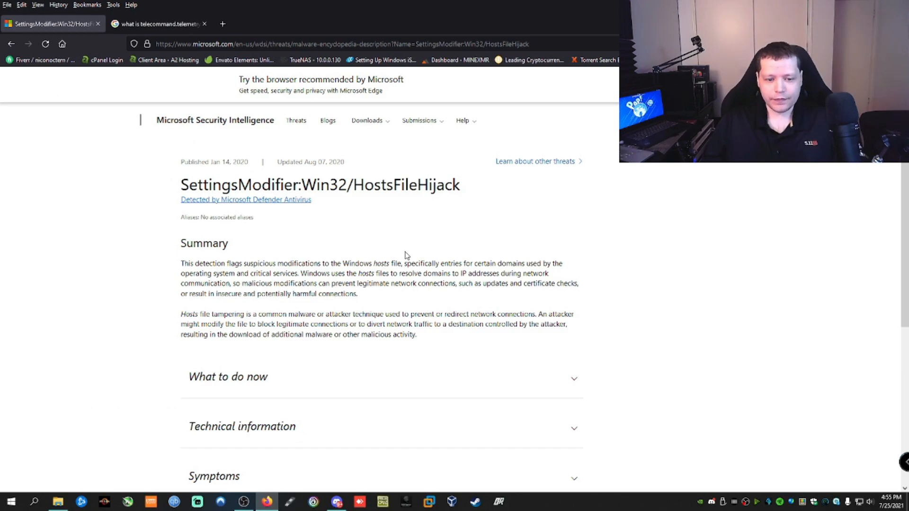